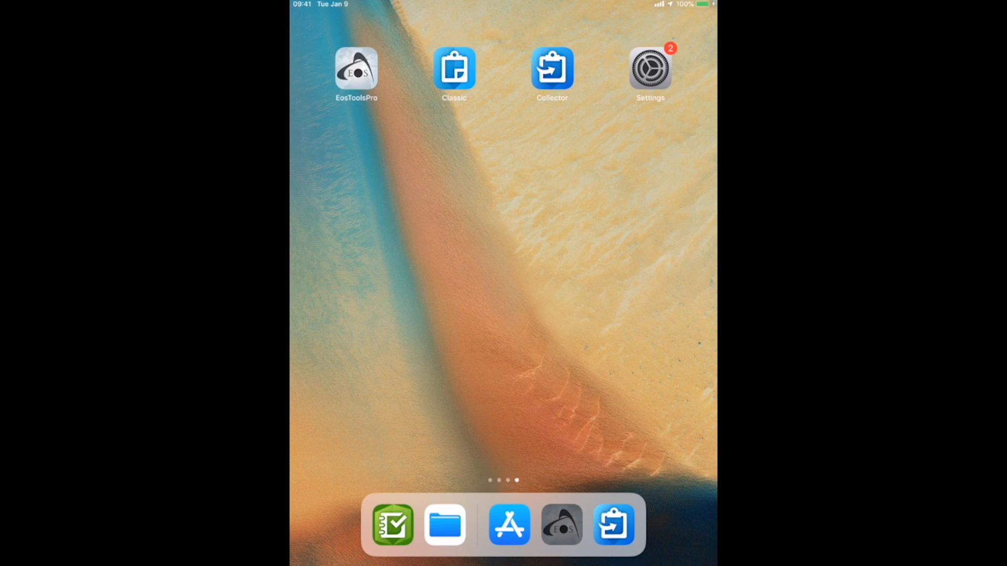
- Launch Eos Tools Pro from the iPad home screen onto its Datum Shift settings
click(357, 70)
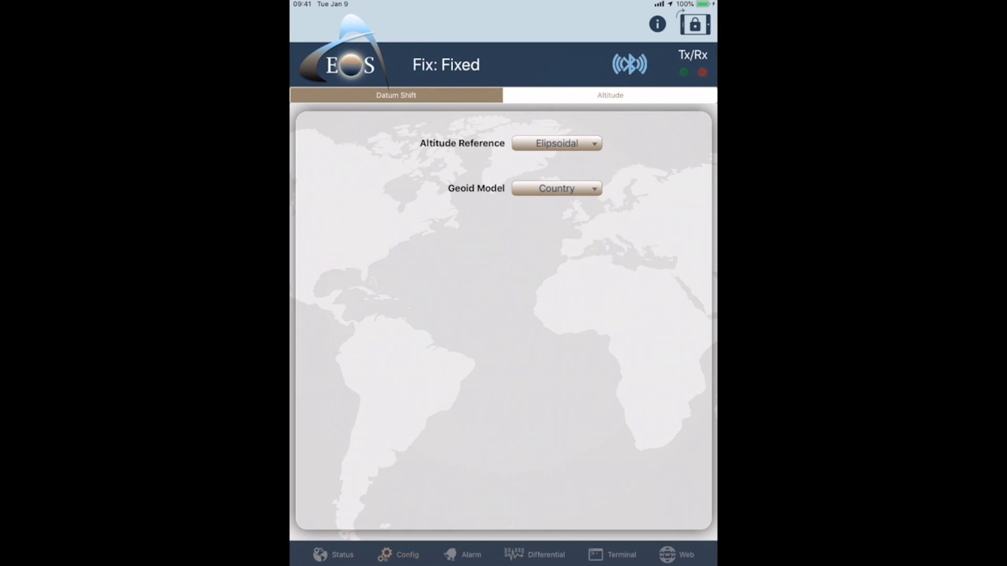
- Download the GEOID12B / NAVD88 (NAD83 2011) model and choose it as the receiver's geoid model
click(556, 187)
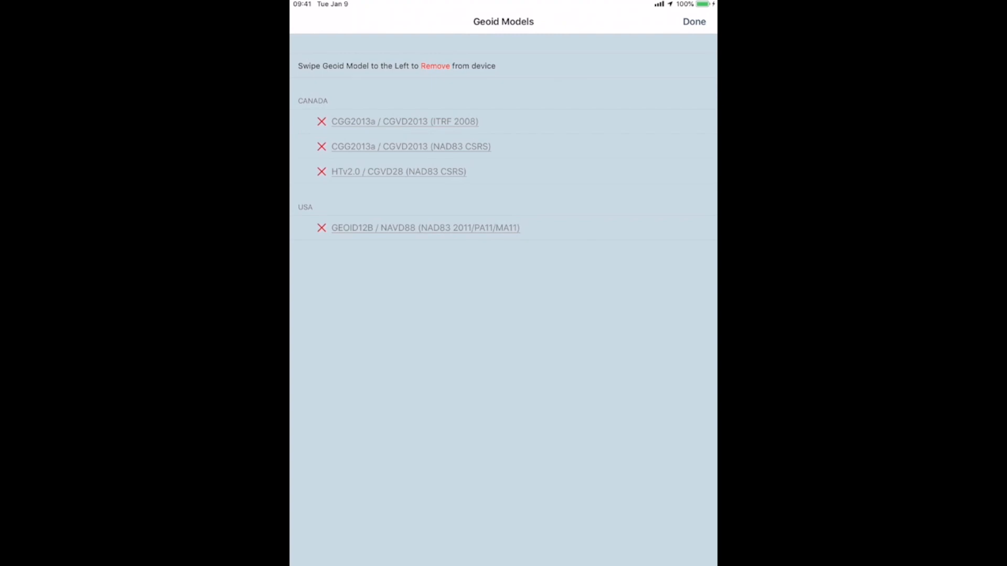
click(424, 228)
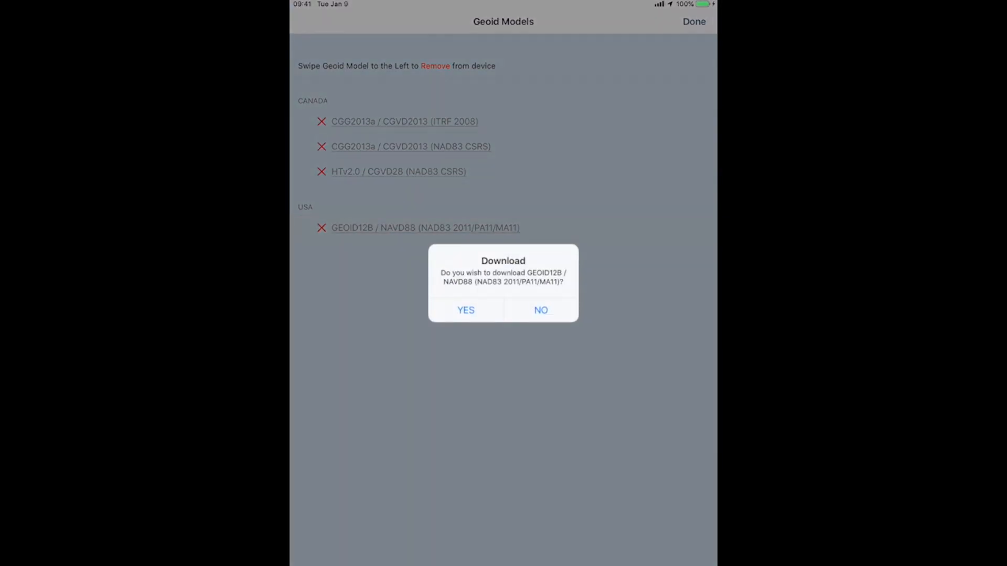
click(465, 310)
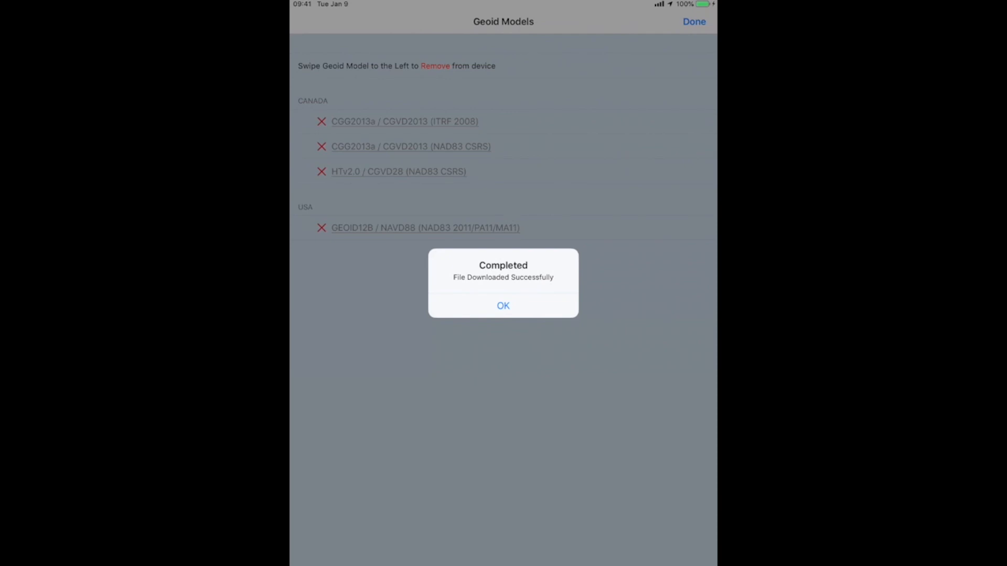
click(502, 305)
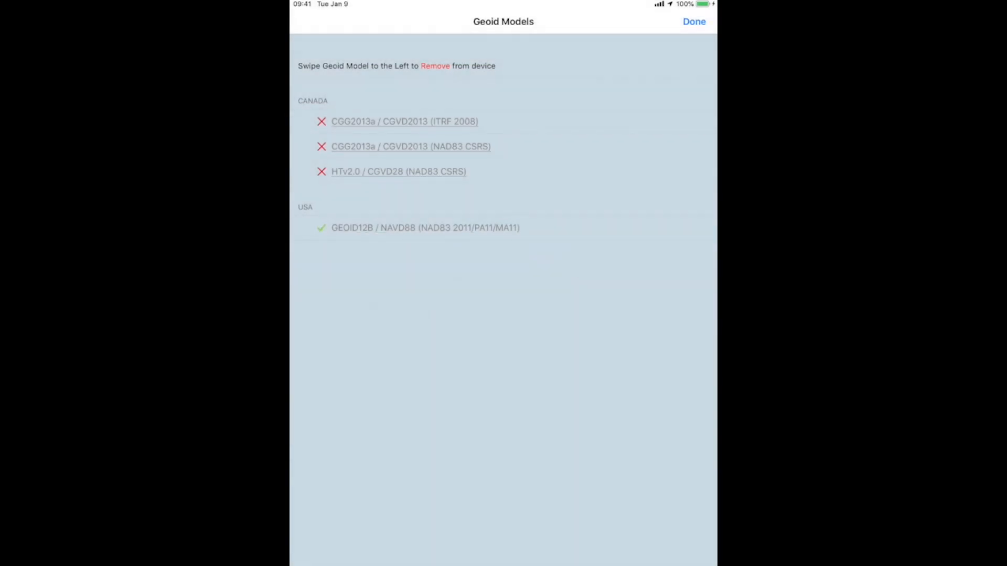
click(424, 227)
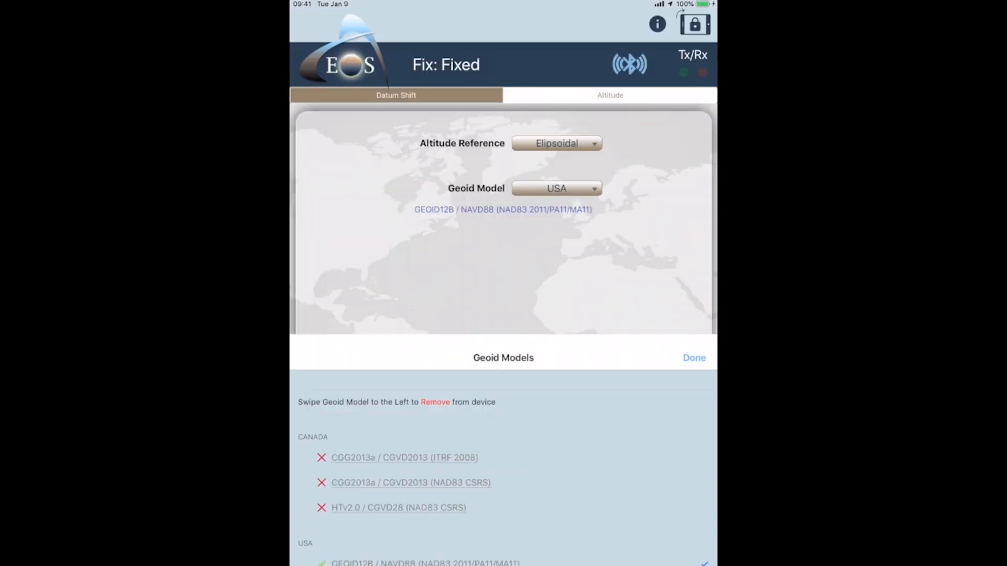
- Confirm GEOID12B is selected and set the altitude reference to Orthometric
click(694, 358)
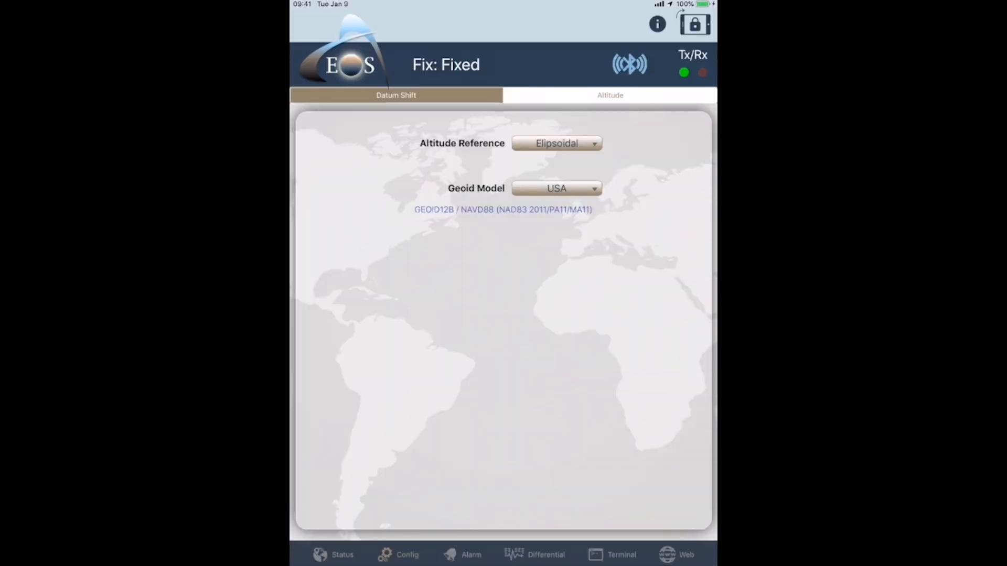
click(556, 144)
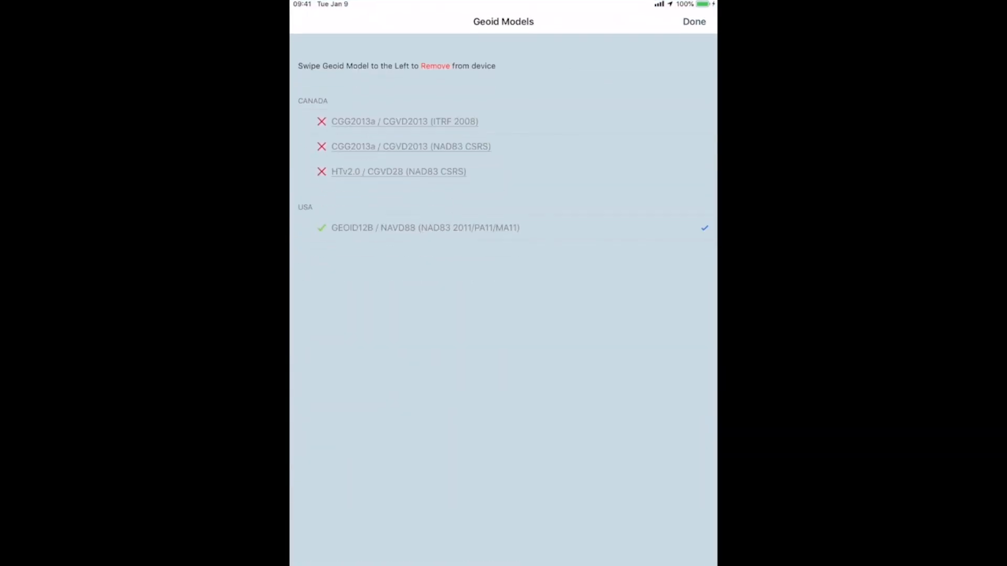
click(693, 21)
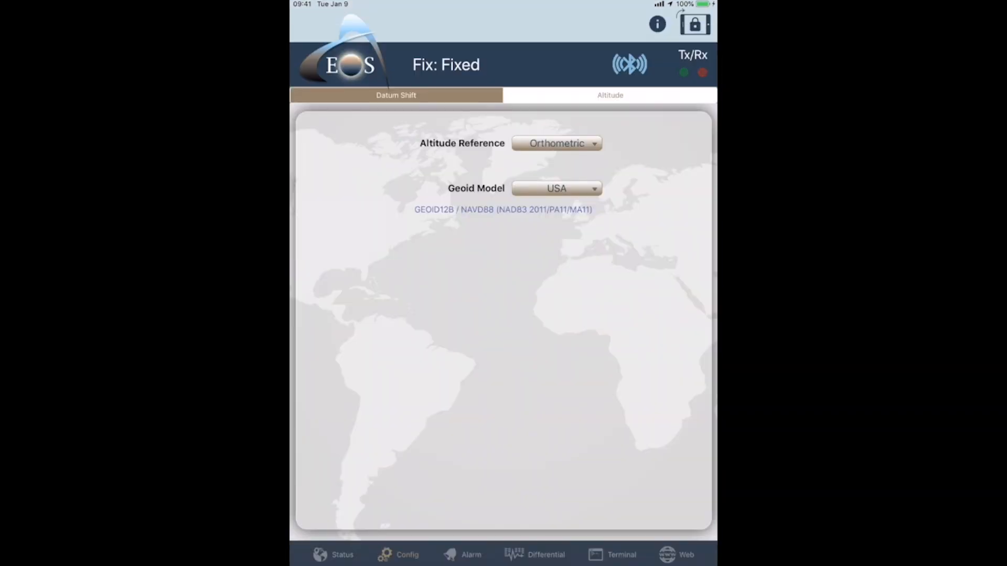
click(342, 554)
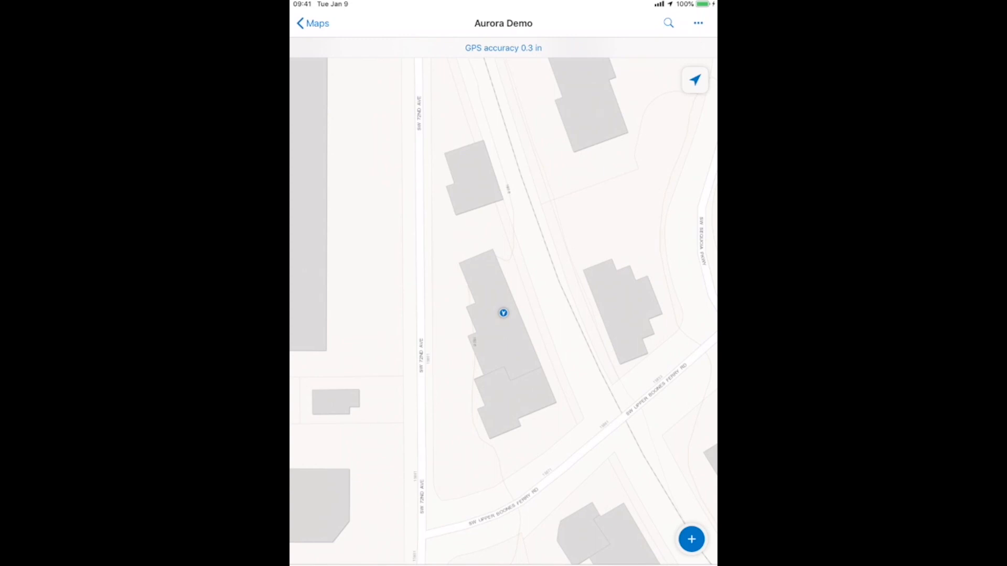
click(503, 47)
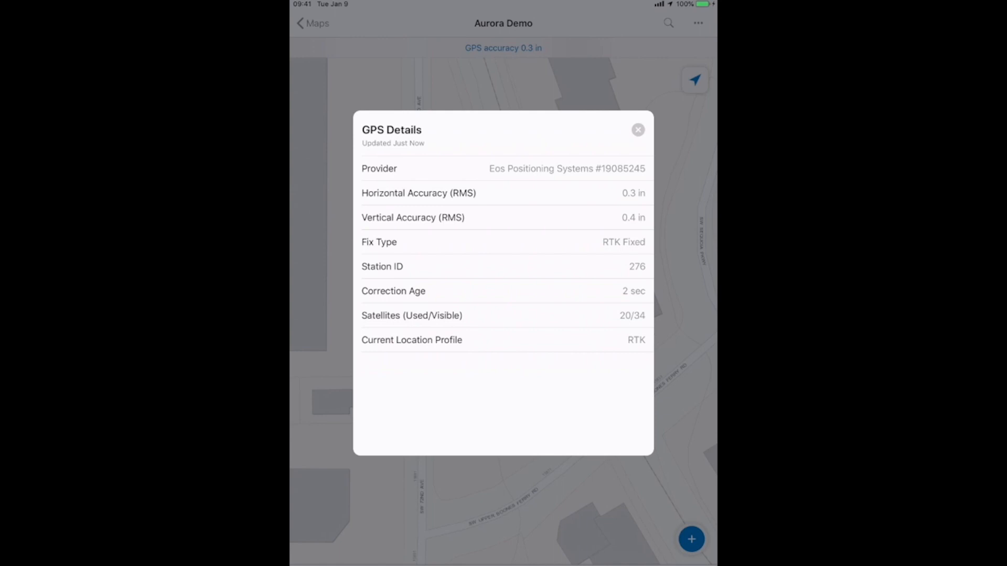
click(636, 129)
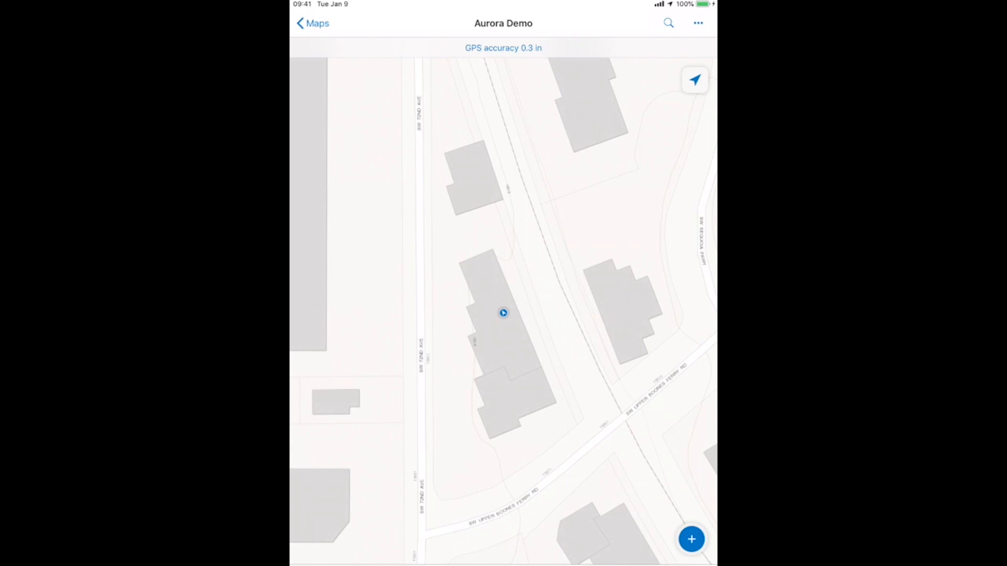
- Collect a new Test Eos point feature at the current RTK GPS location
click(691, 539)
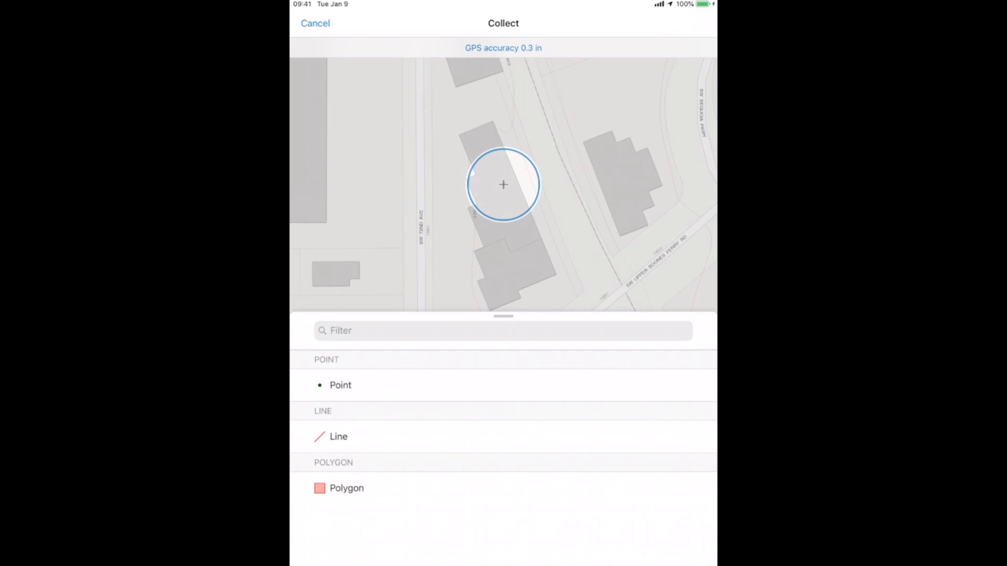
click(340, 385)
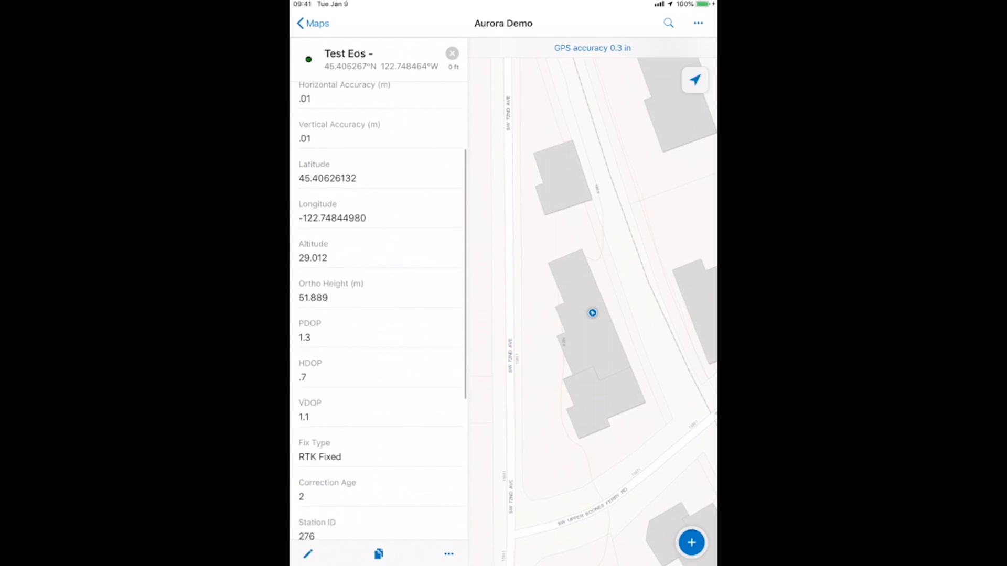
- Scroll through the point's satellite count and fix-time attributes, then return to the Aurora Demo map
scroll(down, 3)
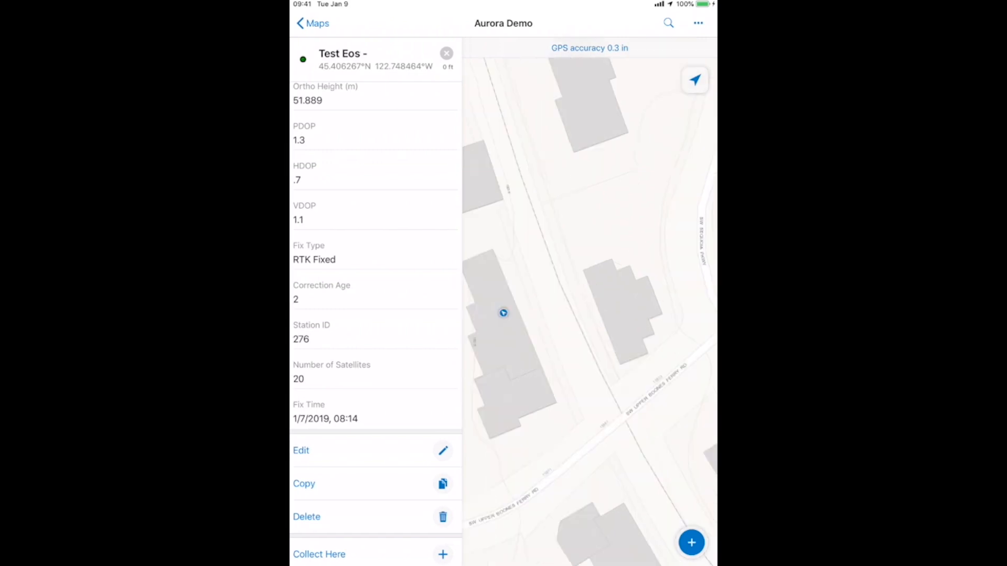
click(446, 52)
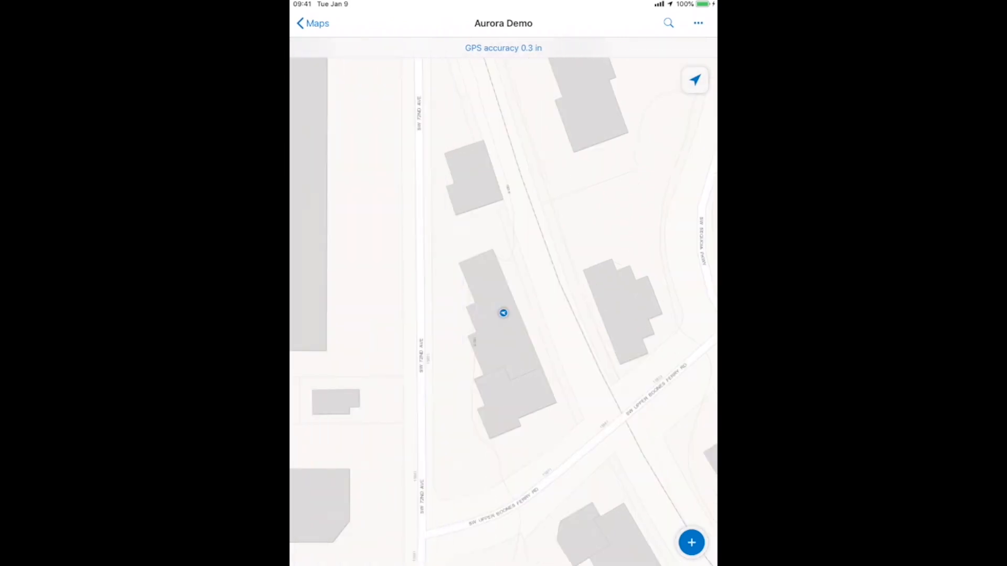